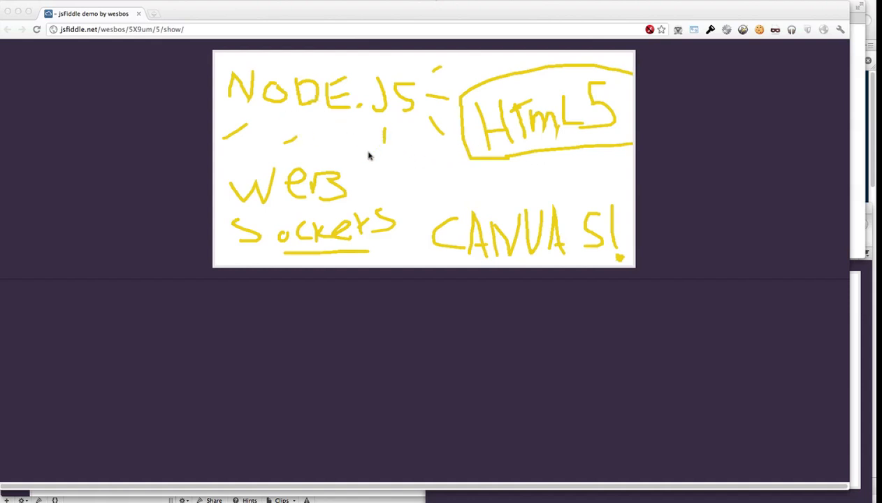
pyautogui.moveTo(409, 173)
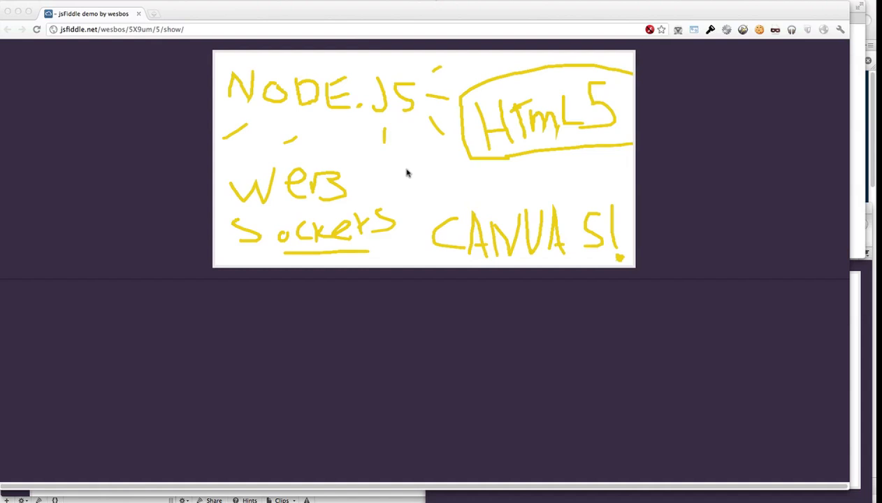
pyautogui.moveTo(422, 173)
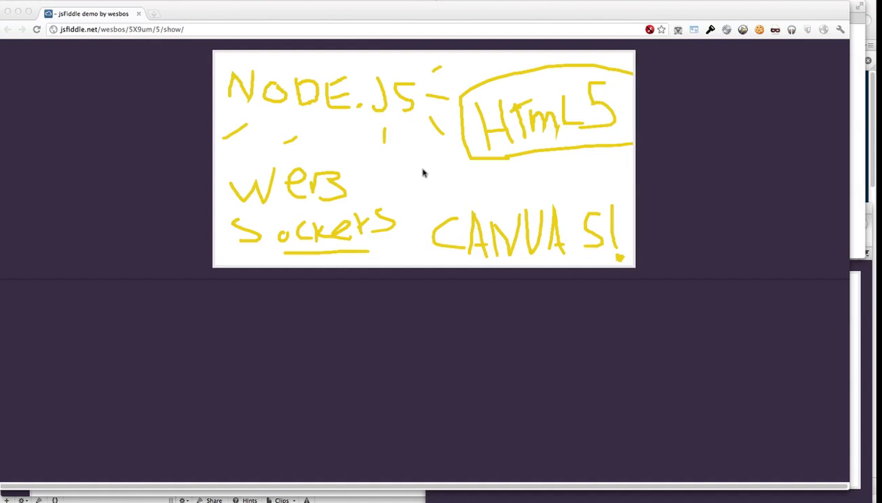
pyautogui.moveTo(369, 176)
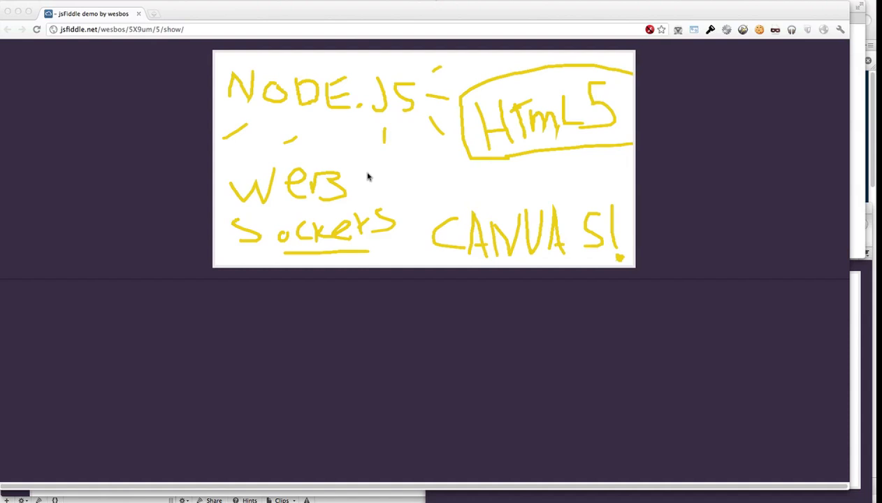
pyautogui.moveTo(607, 169)
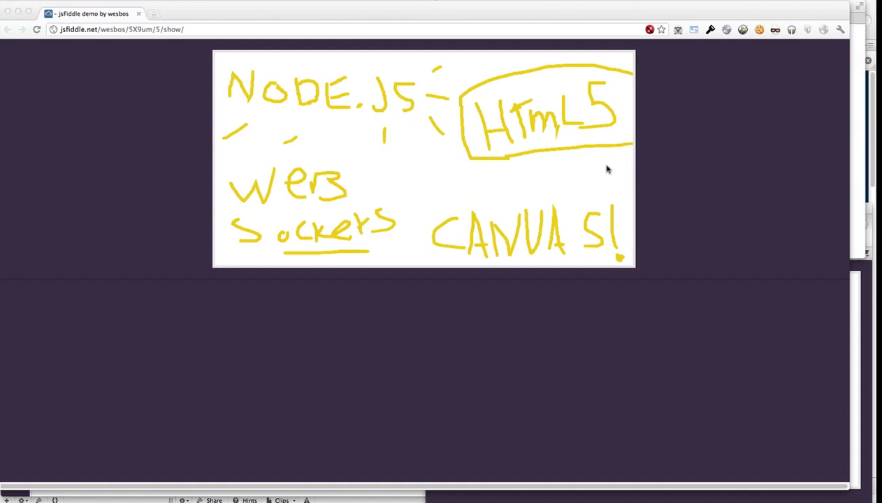
pyautogui.moveTo(854, 498)
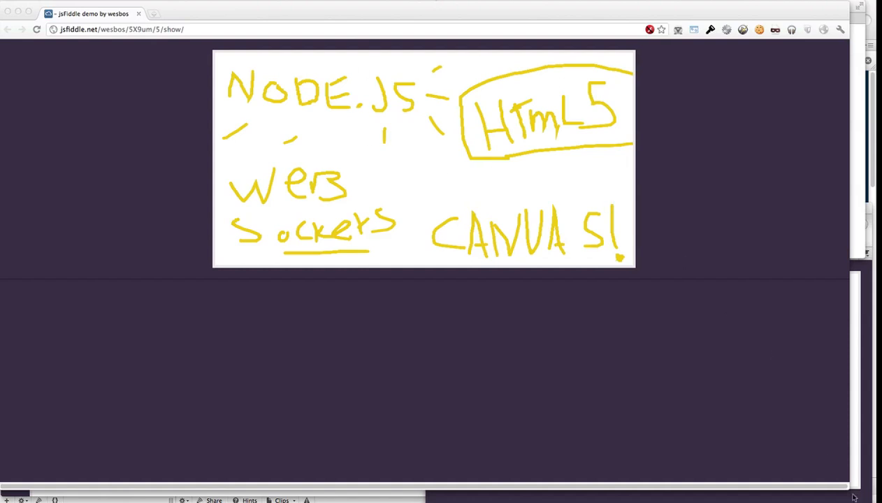
pyautogui.moveTo(827, 478)
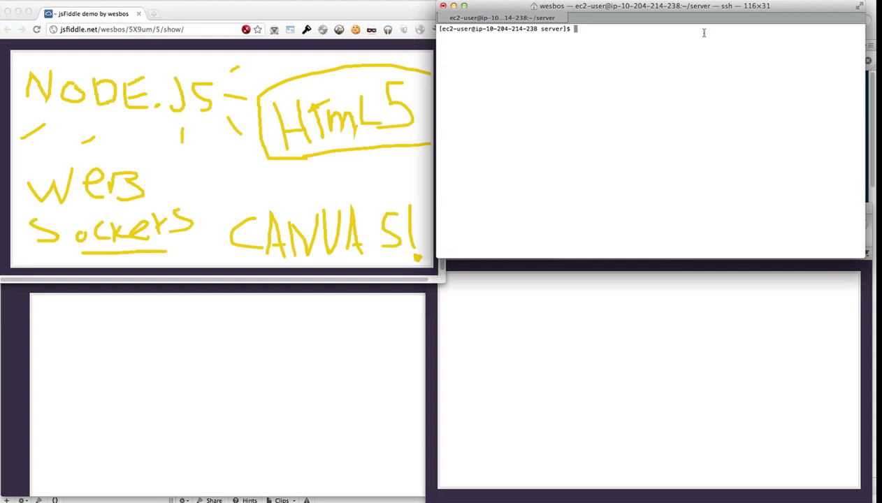
pyautogui.moveTo(623, 58)
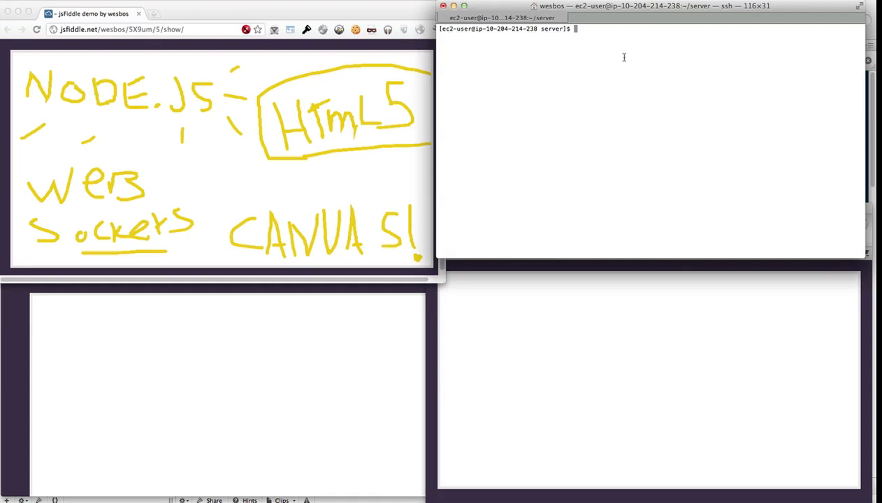
# - Launch the WebSocket server with sudo node server.js so it logs client handshakes
pyautogui.write('sudo')
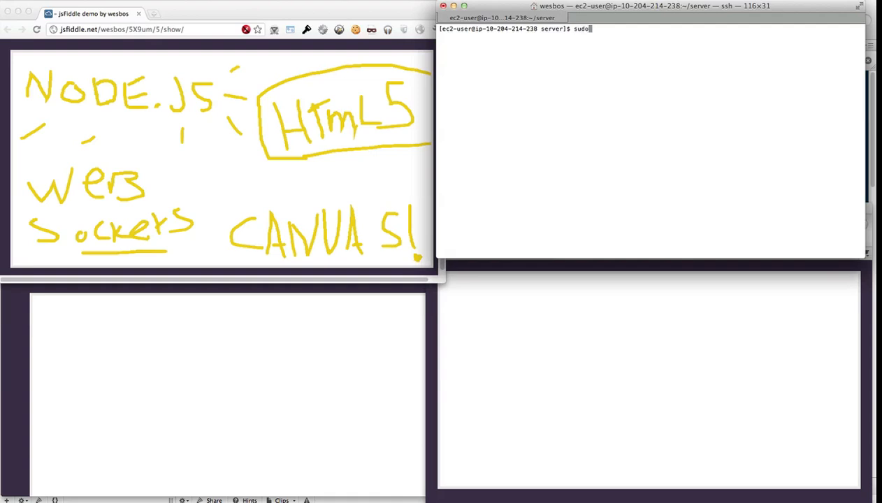
pyautogui.write('node sr')
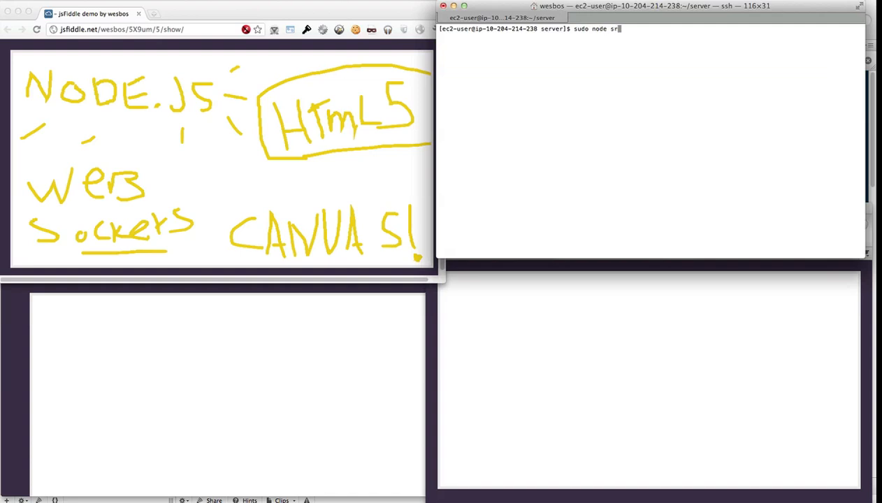
pyautogui.press('Return')
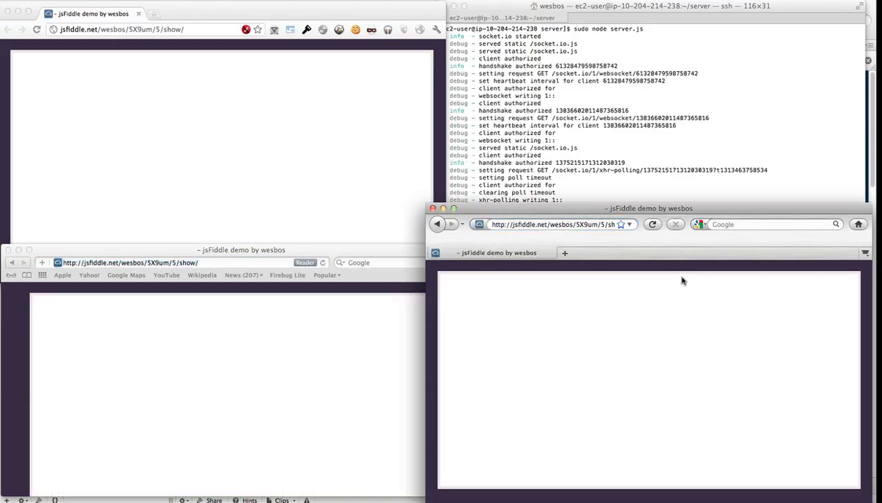
pyautogui.moveTo(196, 369)
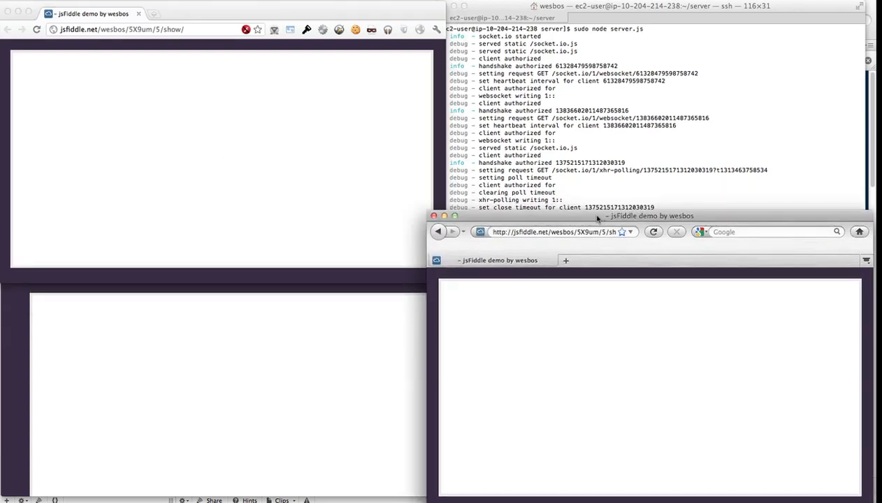
pyautogui.moveTo(313, 255)
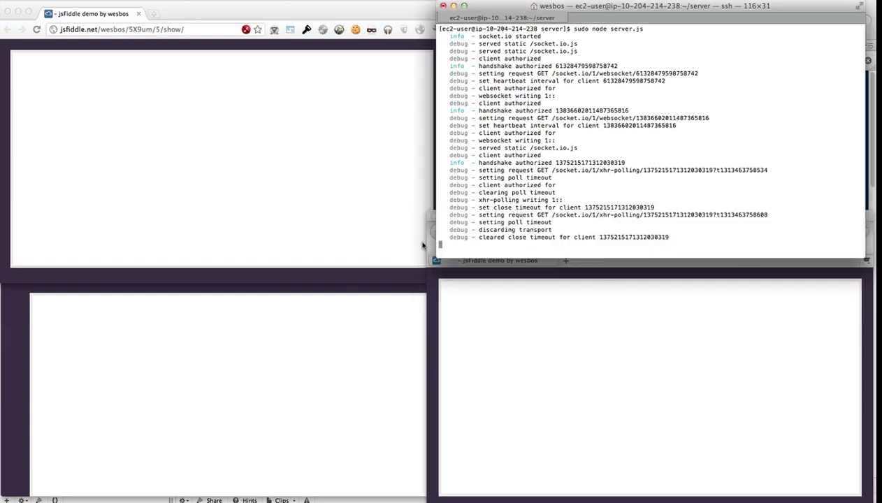
pyautogui.moveTo(227, 163)
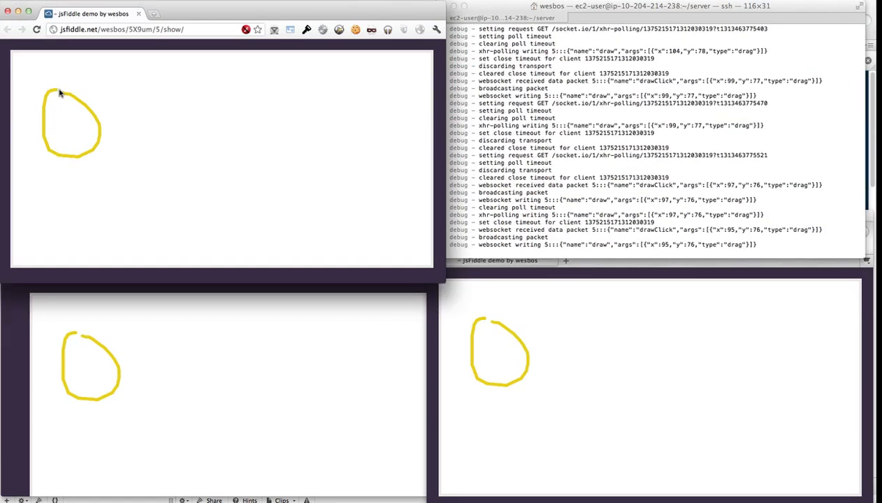
# - Draw a yellow stick figure with head, body and limbs, then a looping scribble beside it, synced to all three canvases
pyautogui.moveTo(55, 109); pyautogui.dragTo(77, 126)
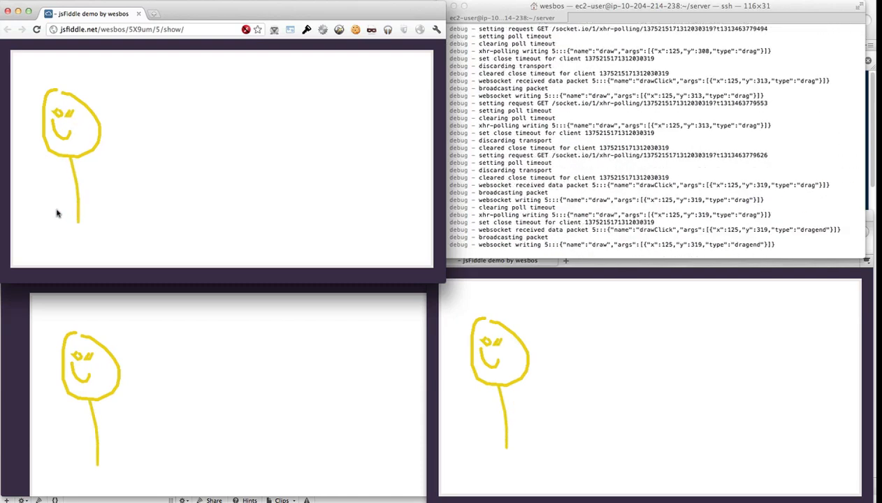
pyautogui.moveTo(73, 179); pyautogui.dragTo(91, 245)
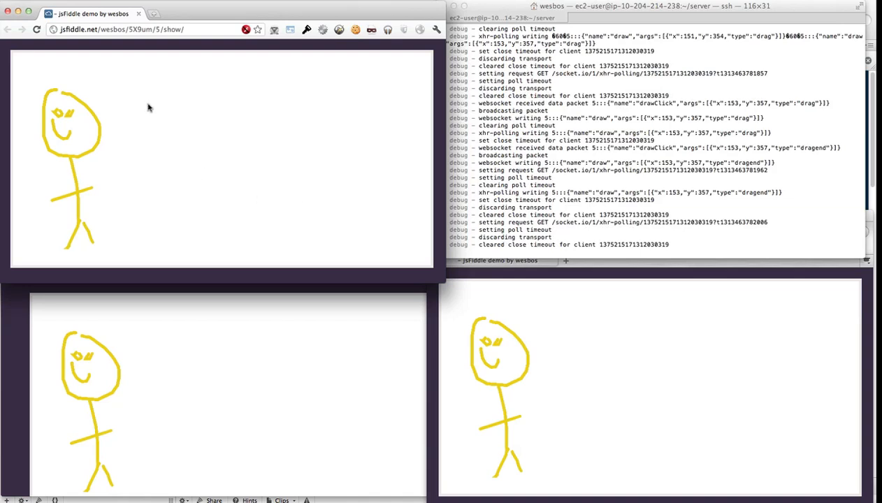
pyautogui.moveTo(147, 109); pyautogui.dragTo(140, 154)
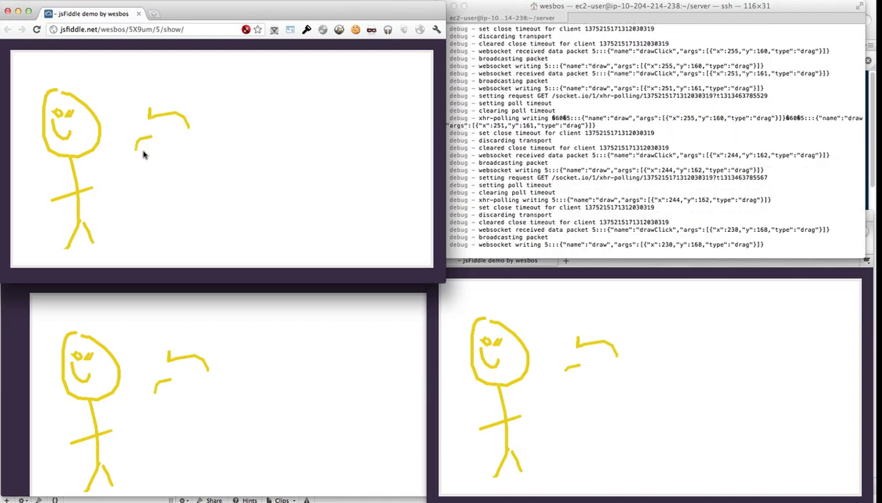
pyautogui.moveTo(140, 142); pyautogui.dragTo(156, 188)
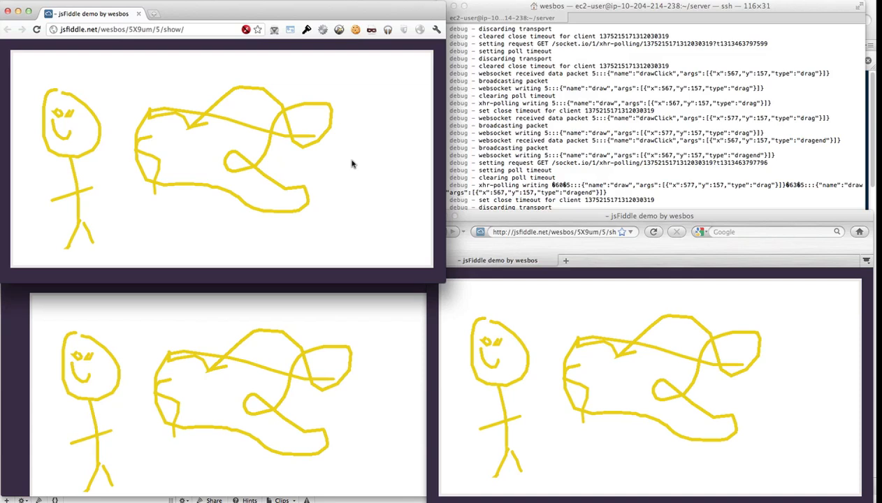
pyautogui.moveTo(858, 103)
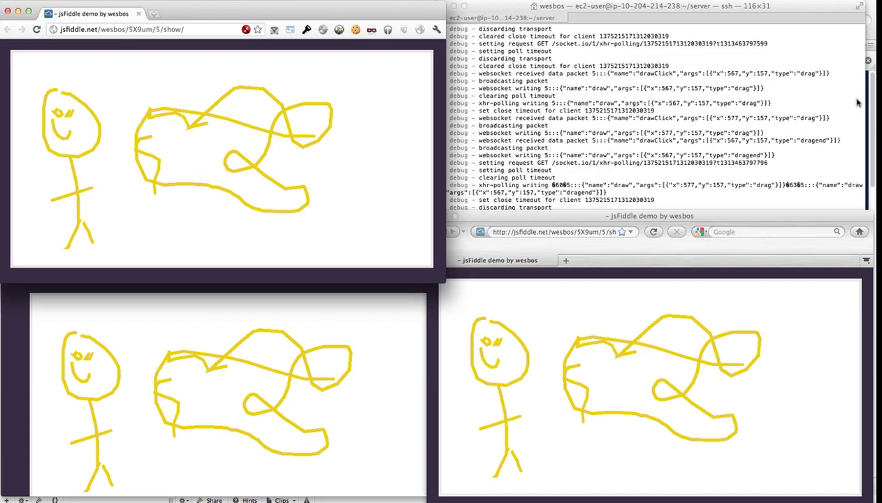